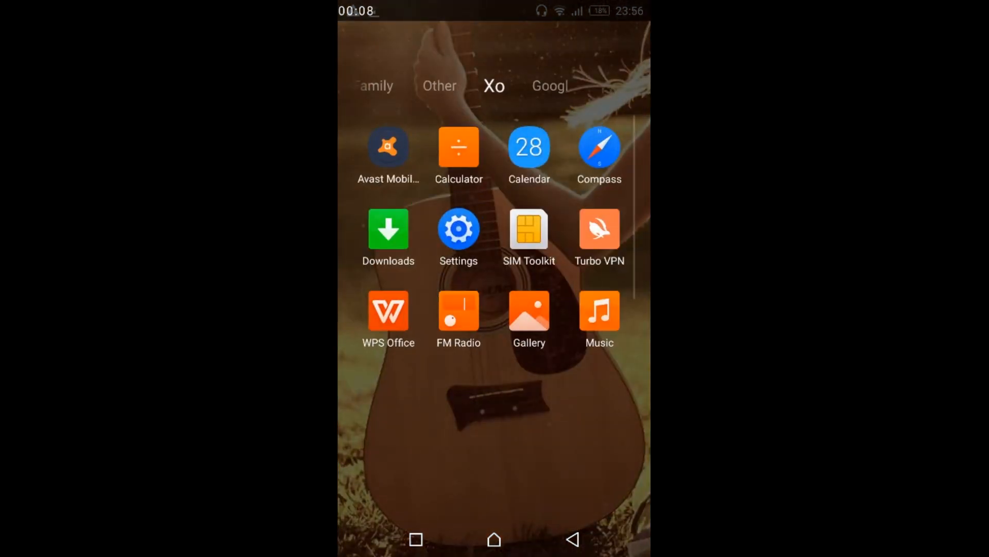
# Launch Settings from the app drawer and go to Sound & notification
pyautogui.click(457, 227)
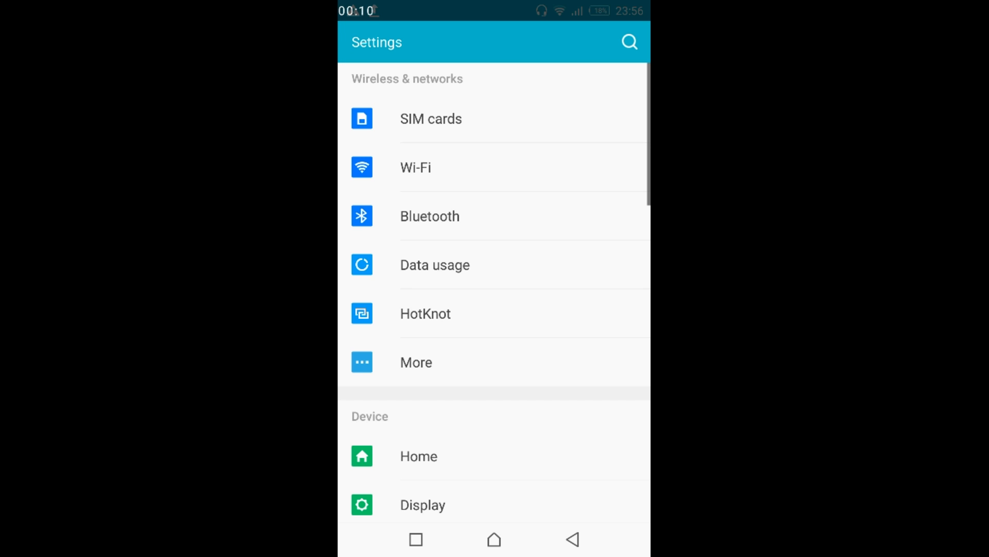
pyautogui.scroll(-3)
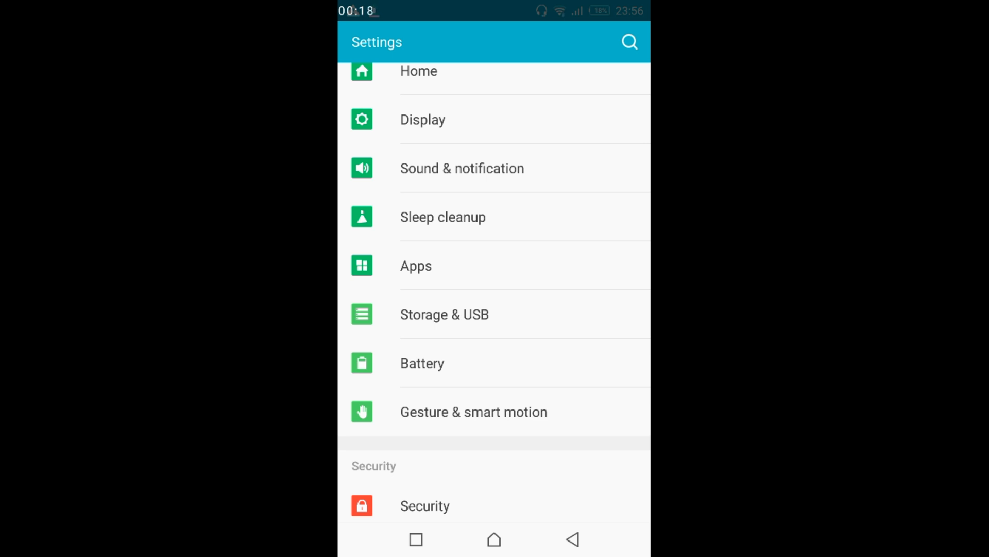
pyautogui.click(462, 168)
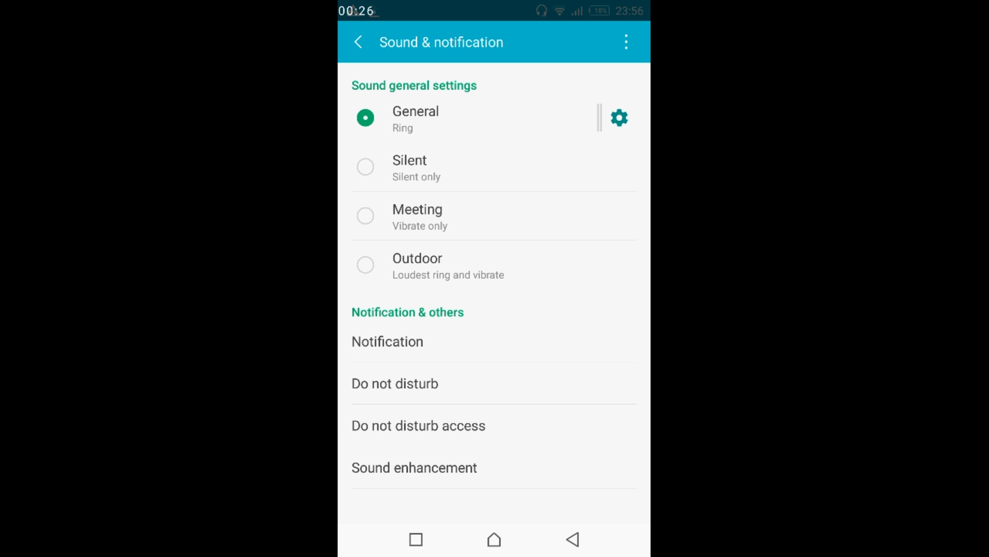
# Reach the App notifications list via Notification > App notifications
pyautogui.click(386, 341)
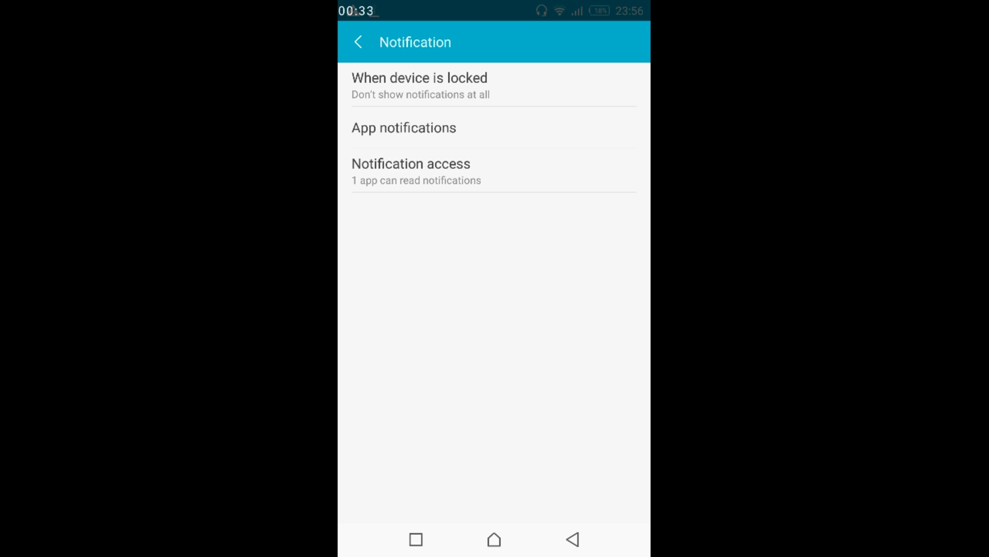
pyautogui.click(404, 128)
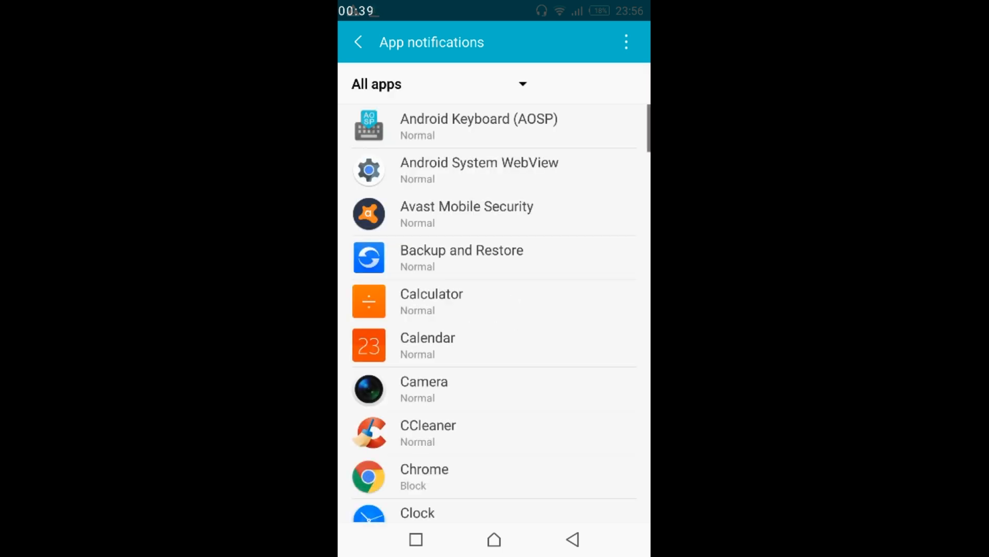
# Scroll the All apps list until WhatsApp is in view
pyautogui.scroll(-3)
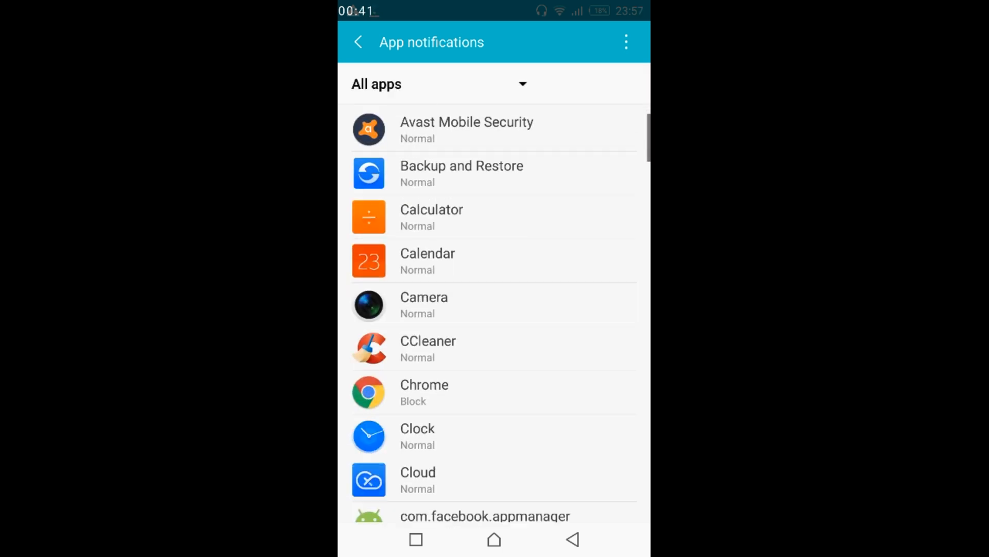
pyautogui.scroll(-3)
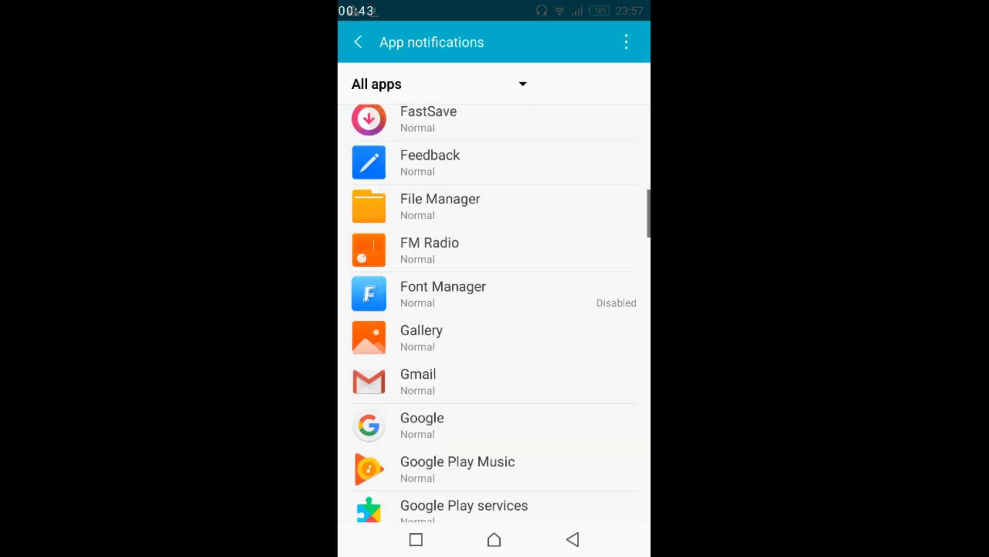
pyautogui.scroll(-3)
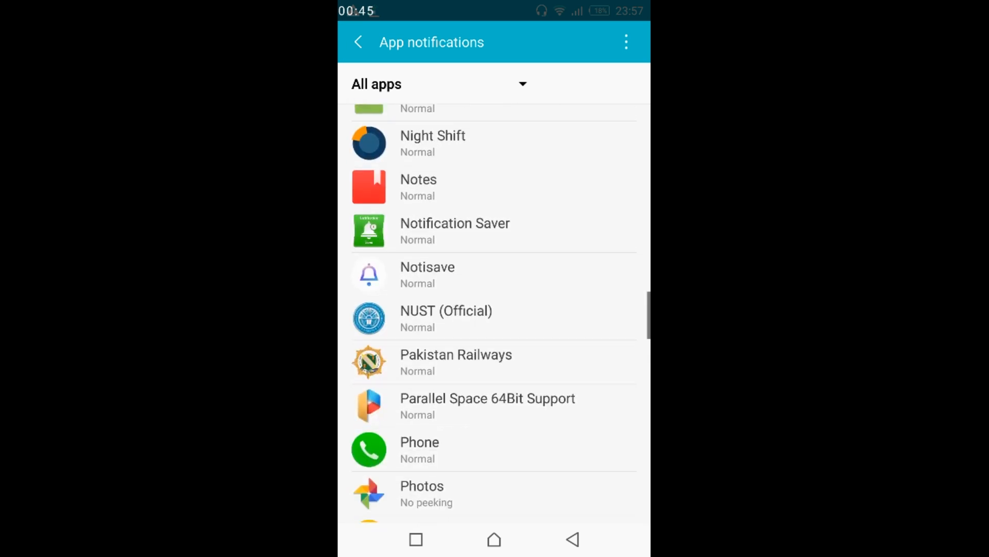
pyautogui.scroll(-3)
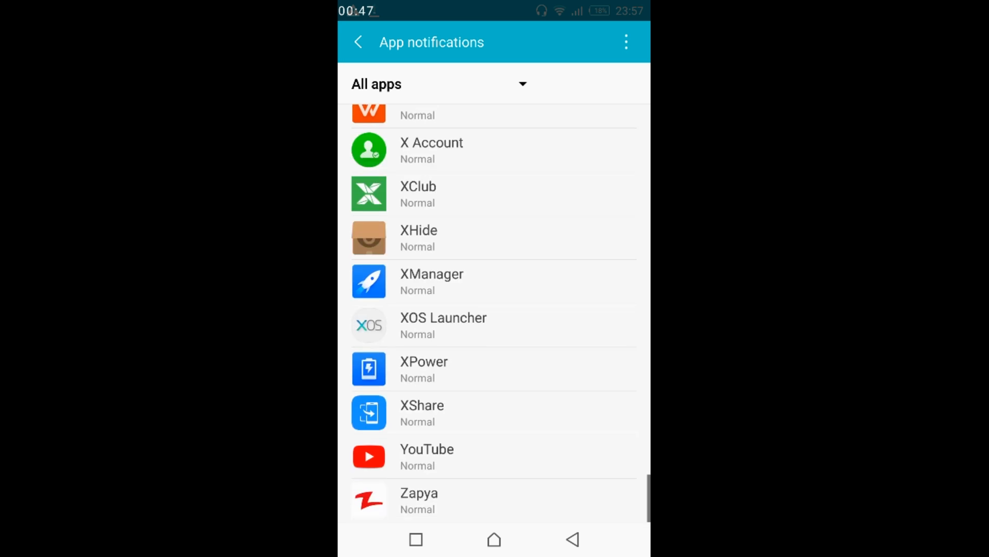
pyautogui.scroll(3)
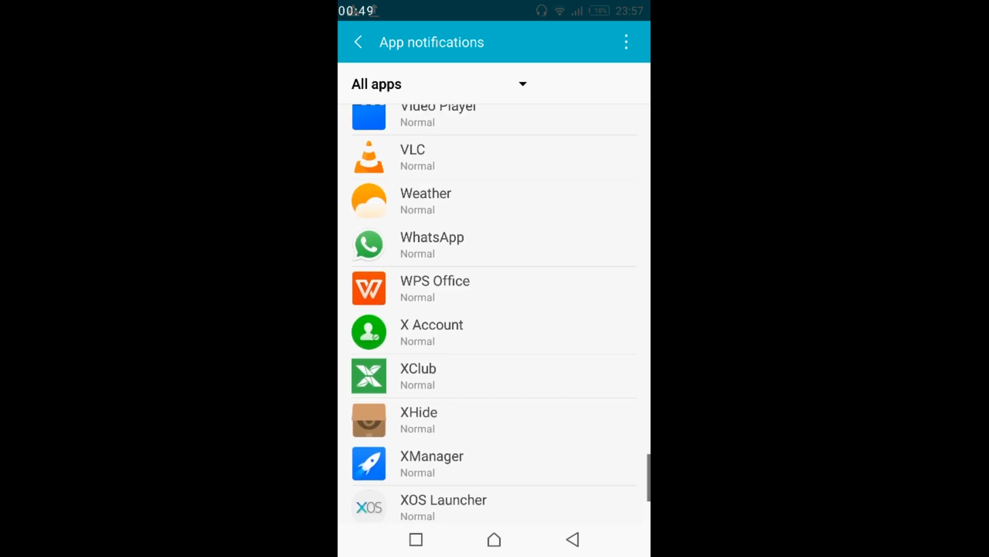
# Turn on Block all for WhatsApp so it never shows notifications
pyautogui.click(432, 245)
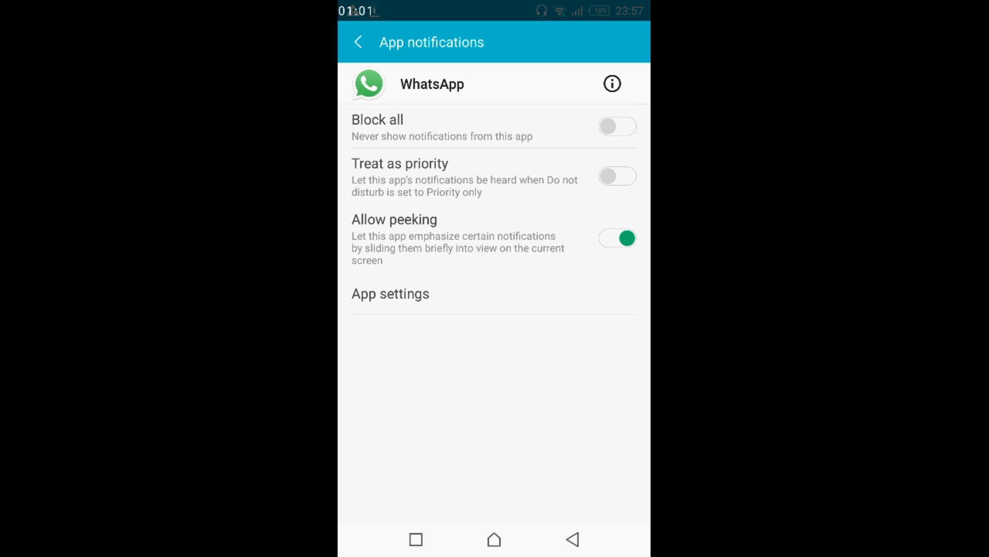
pyautogui.click(616, 126)
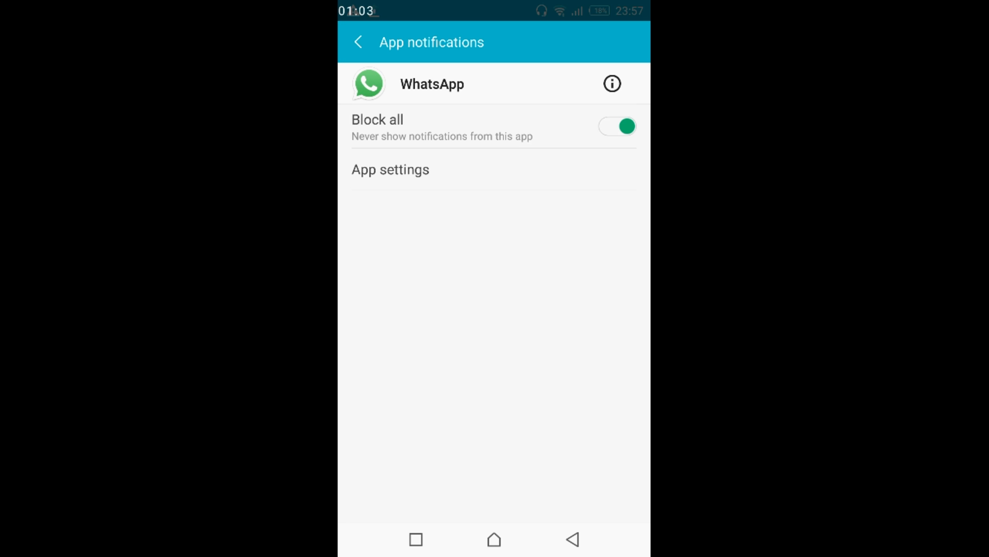